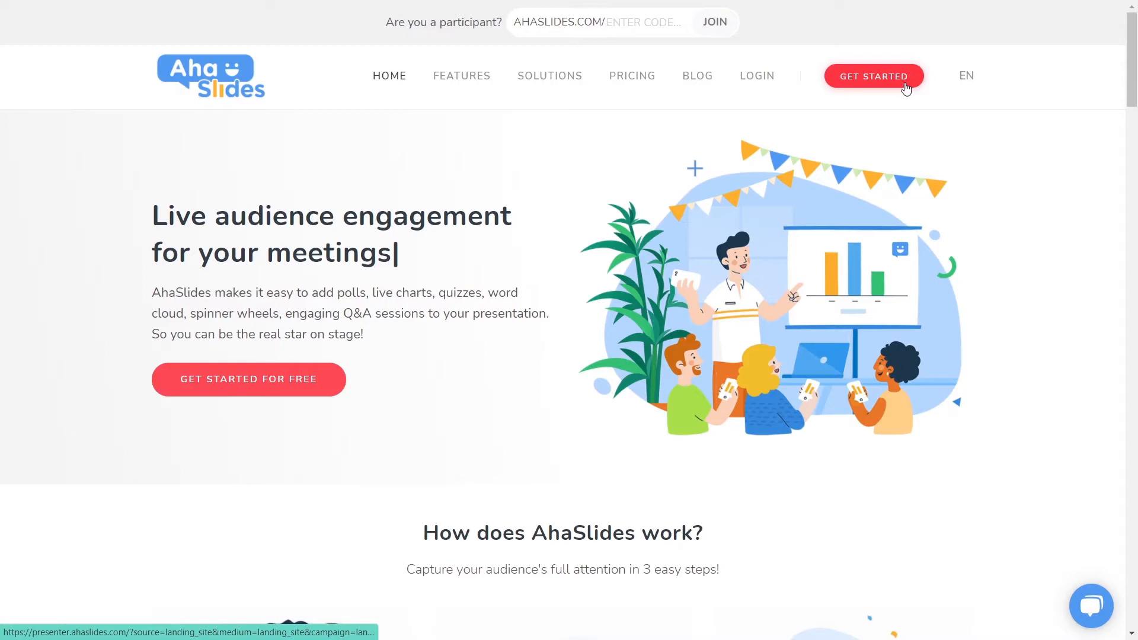
Sign up for a free AhaSlides account with email, password and full name.
click(873, 76)
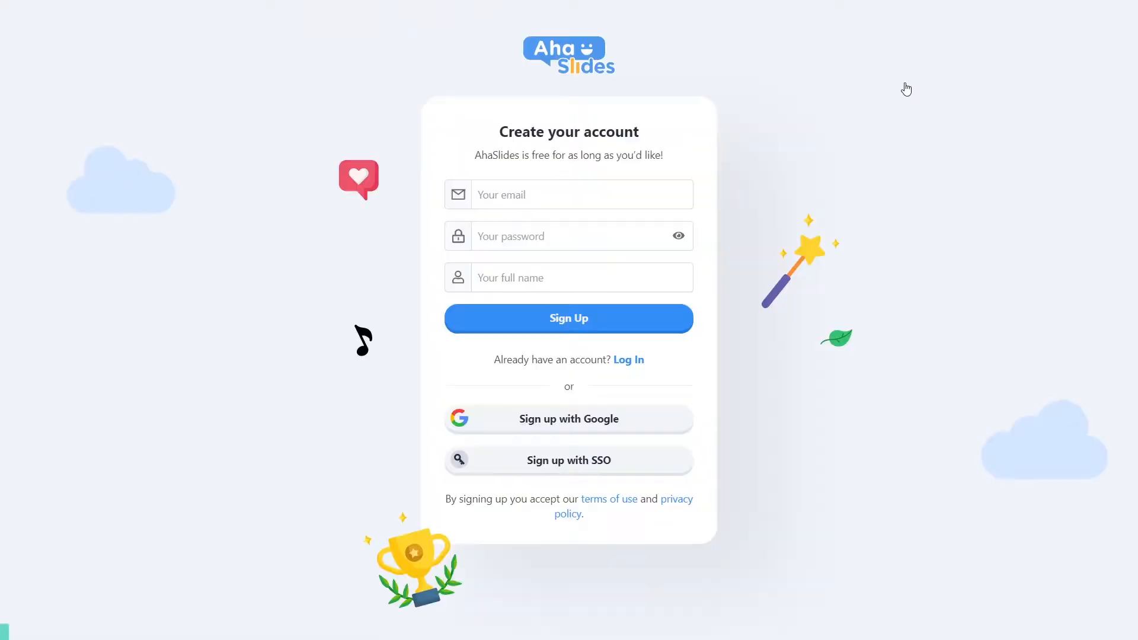
click(574, 193)
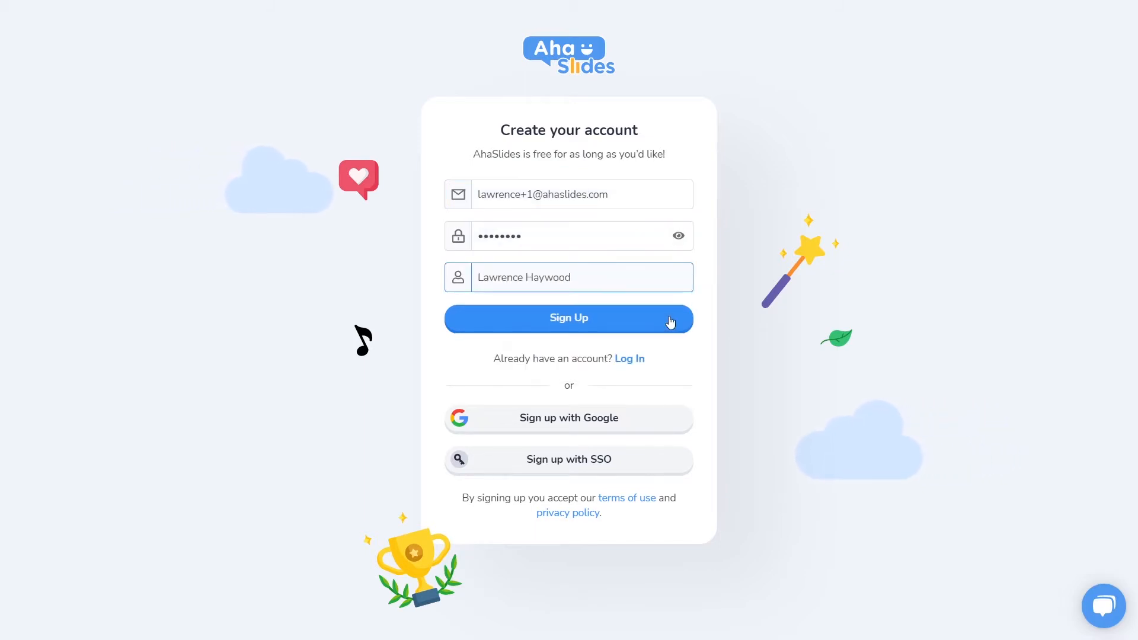
click(567, 317)
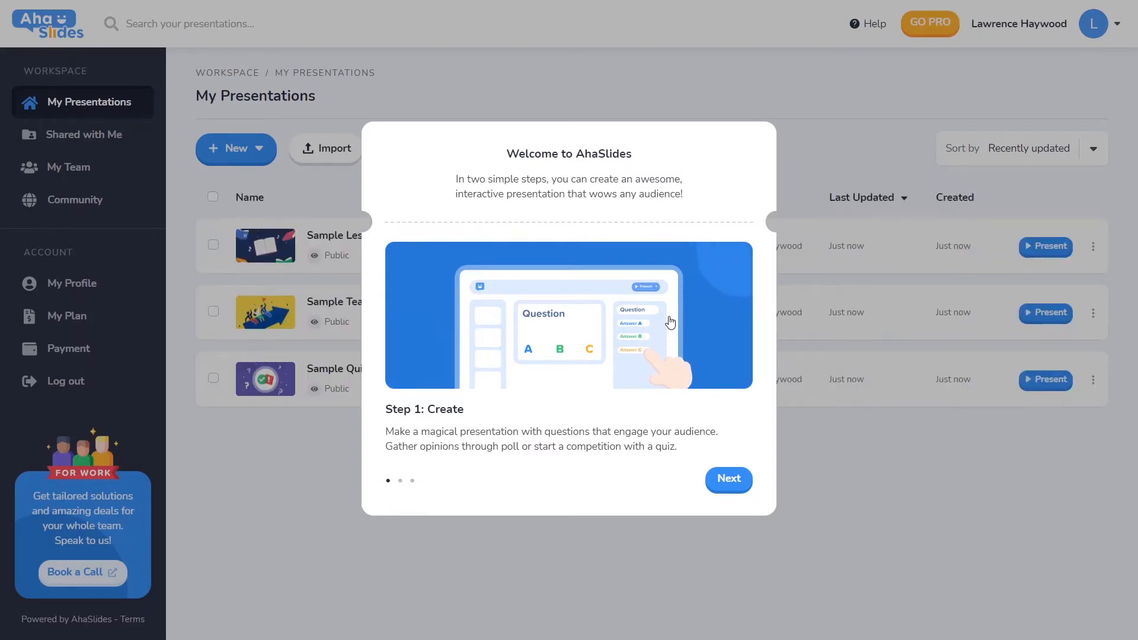
Step through the welcome tour and start a blank presentation in the editor.
click(728, 479)
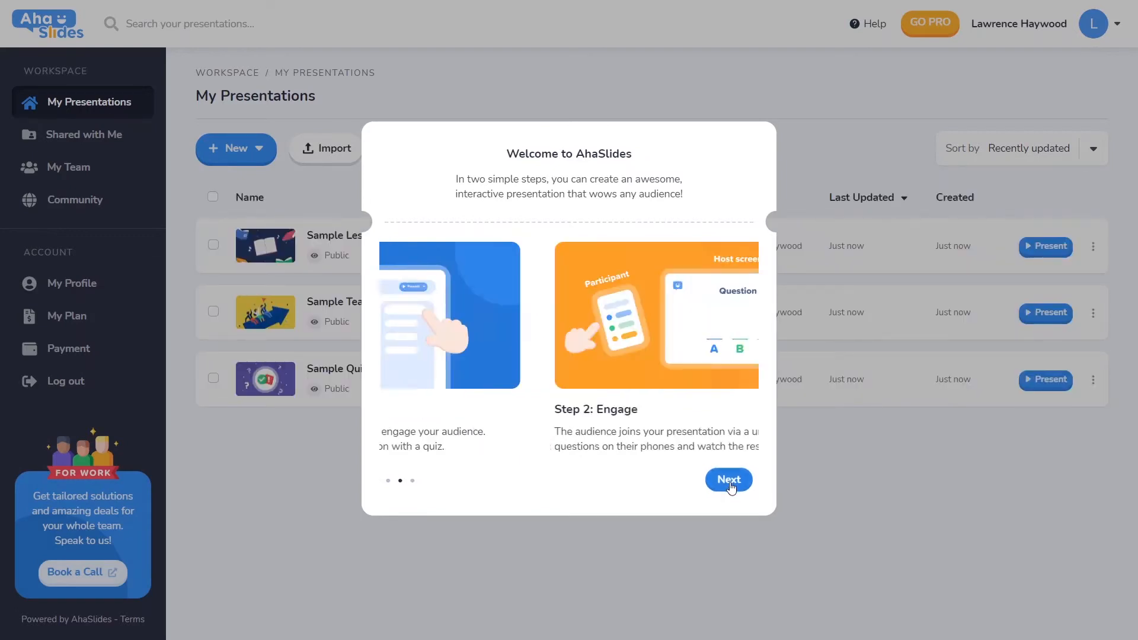
click(728, 480)
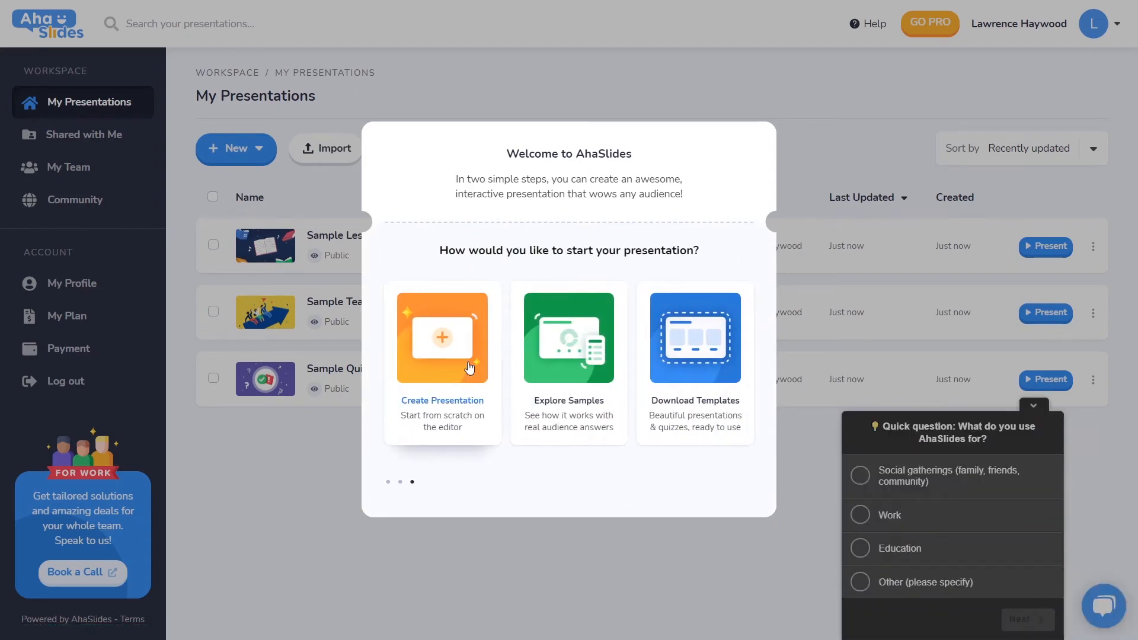
click(440, 338)
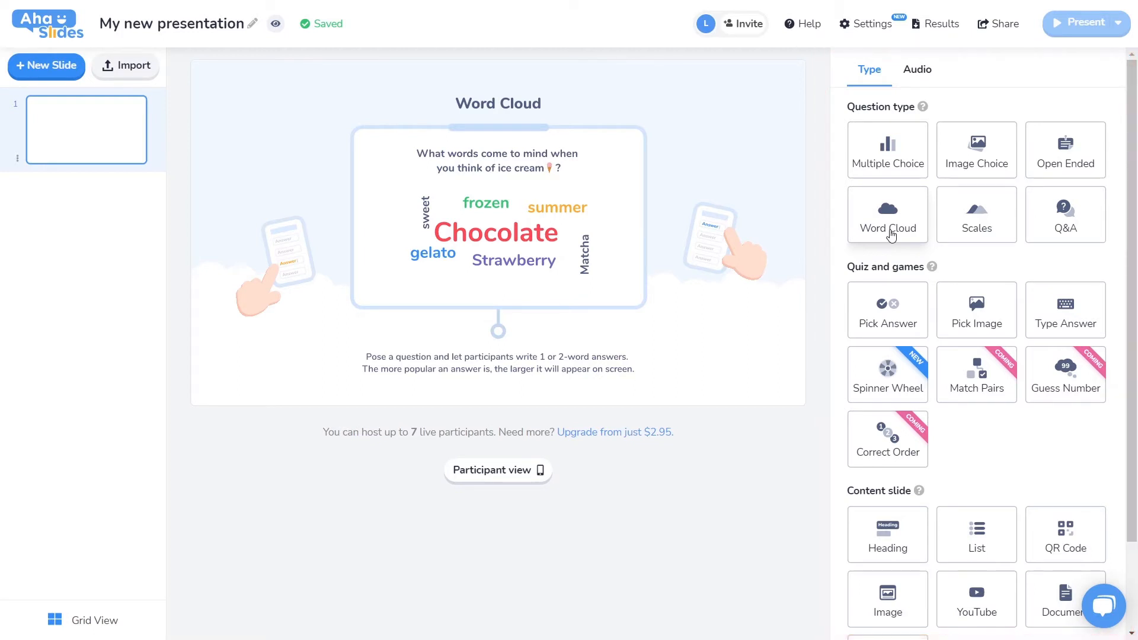
Make the slide a Word Cloud with the question 'How did you feel the lesson went?'.
click(886, 214)
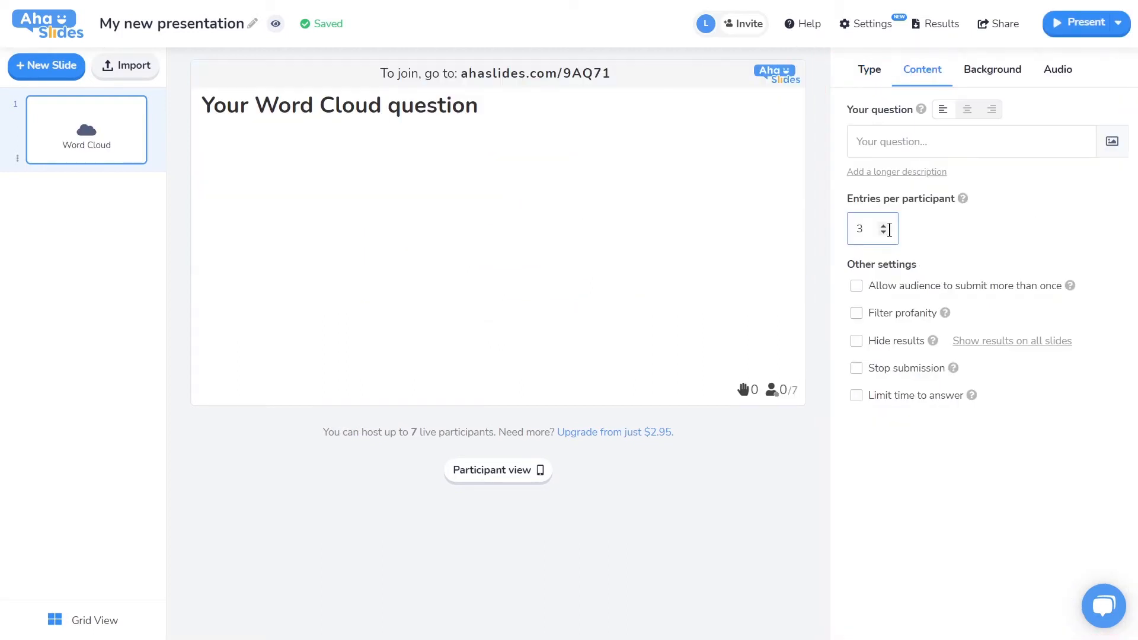
click(971, 141)
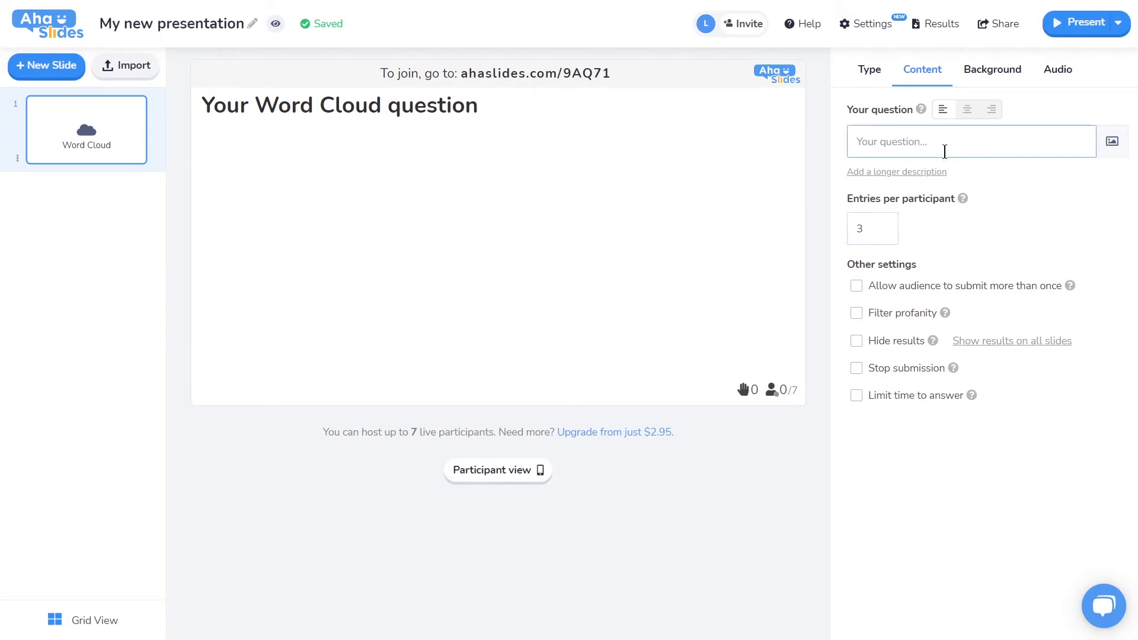
click(971, 141)
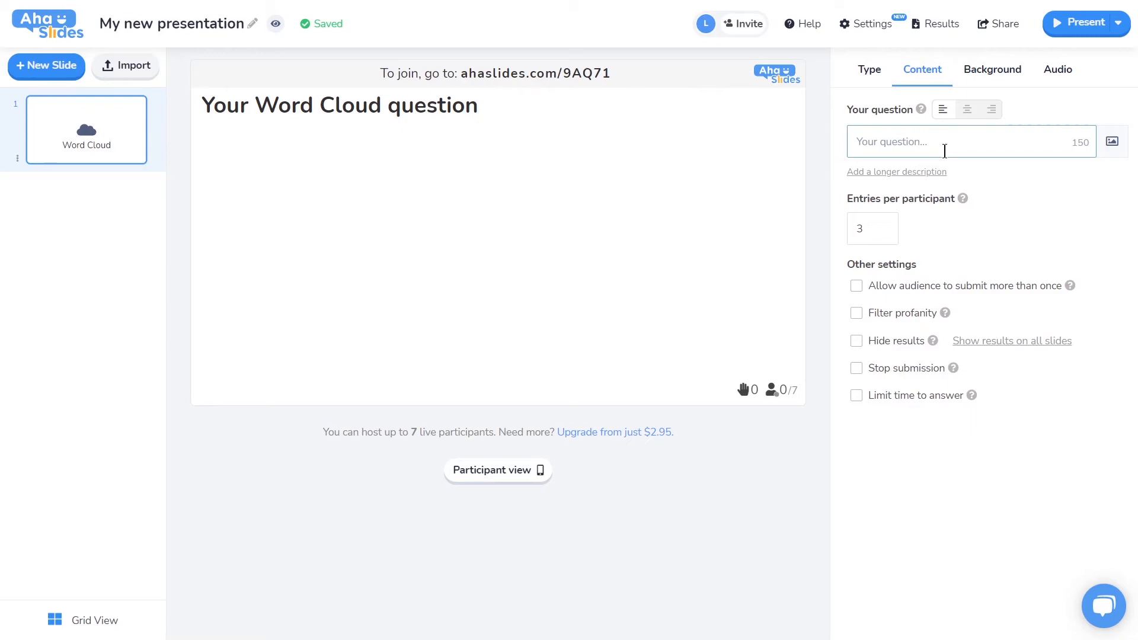
text(How did you feel the le)
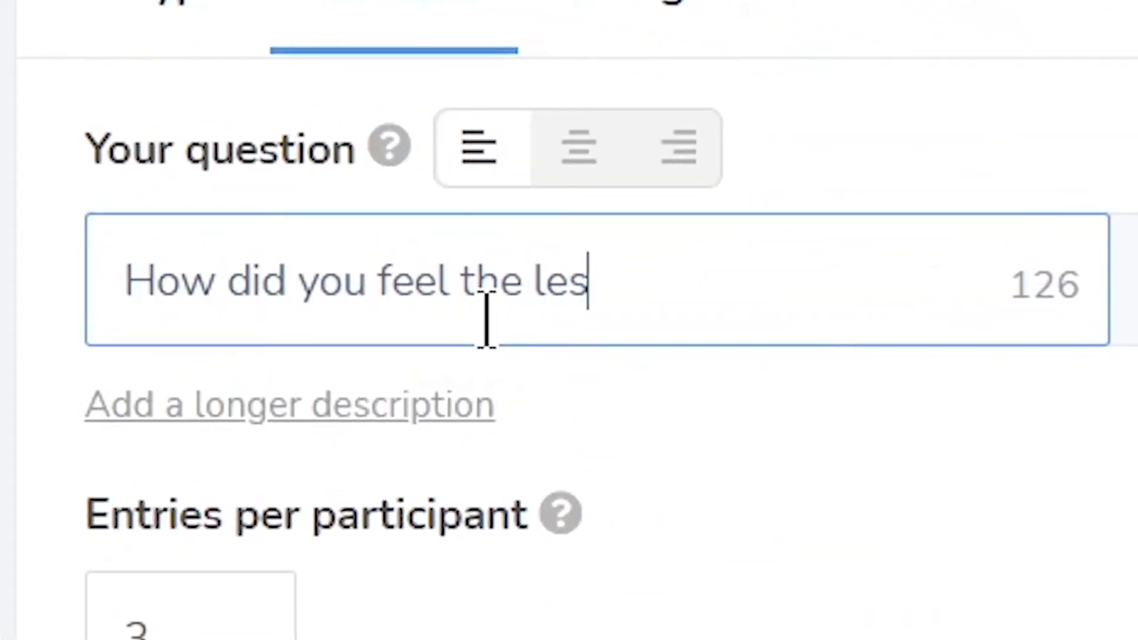
text(son went?)
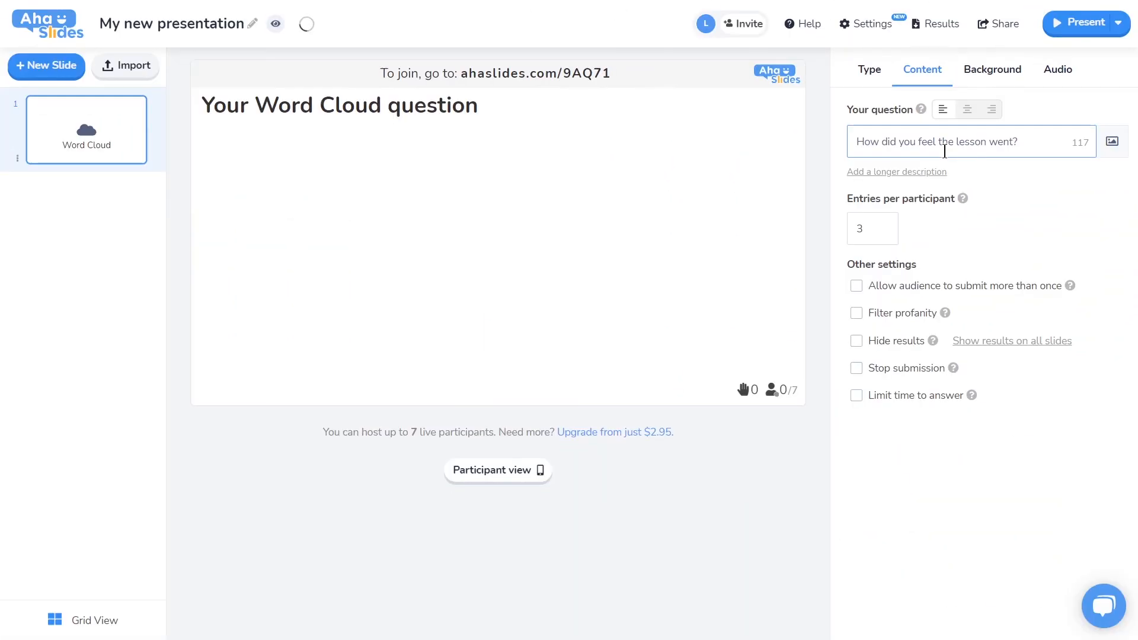
text(How did you feel the lesson went?)
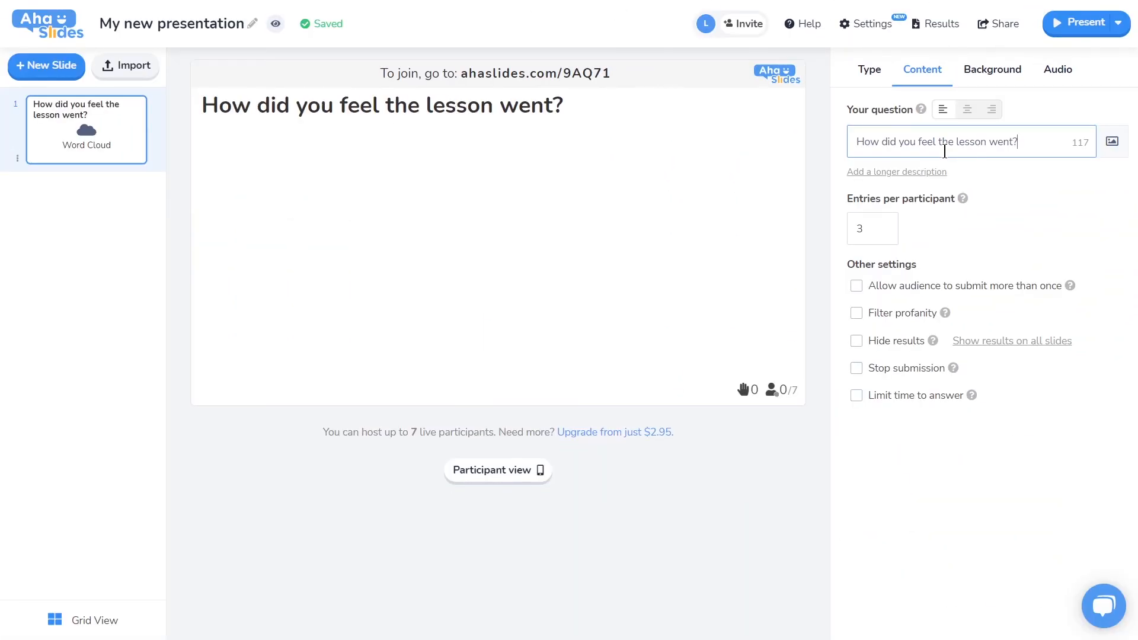
mouse_move(906, 238)
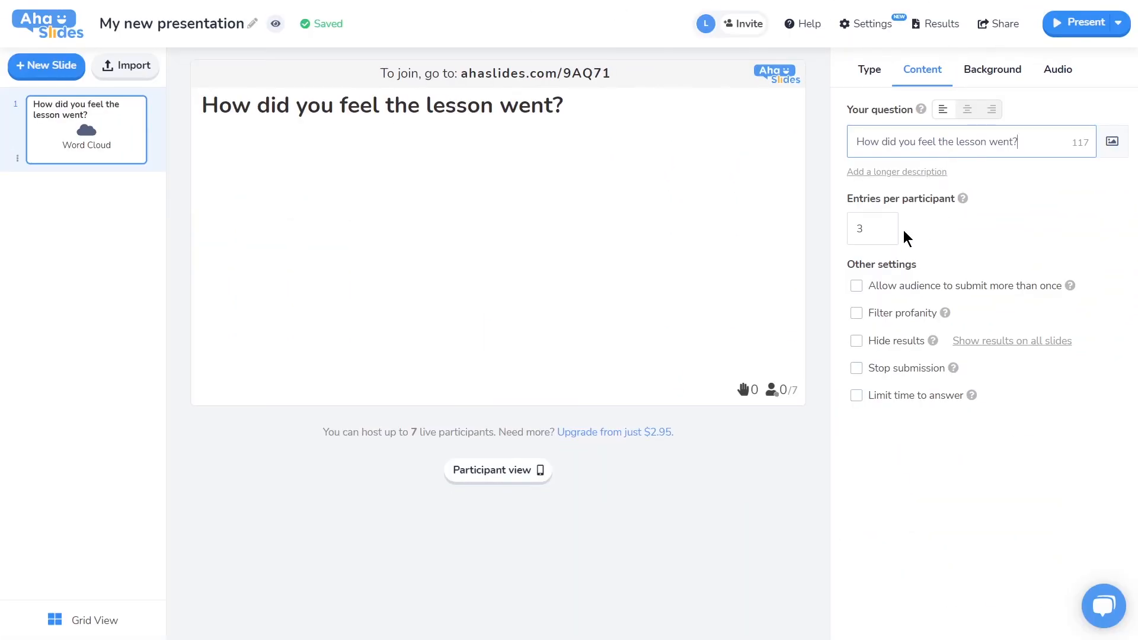
Set entries per participant to 2 and enable the profanity filter.
click(867, 228)
text(2)
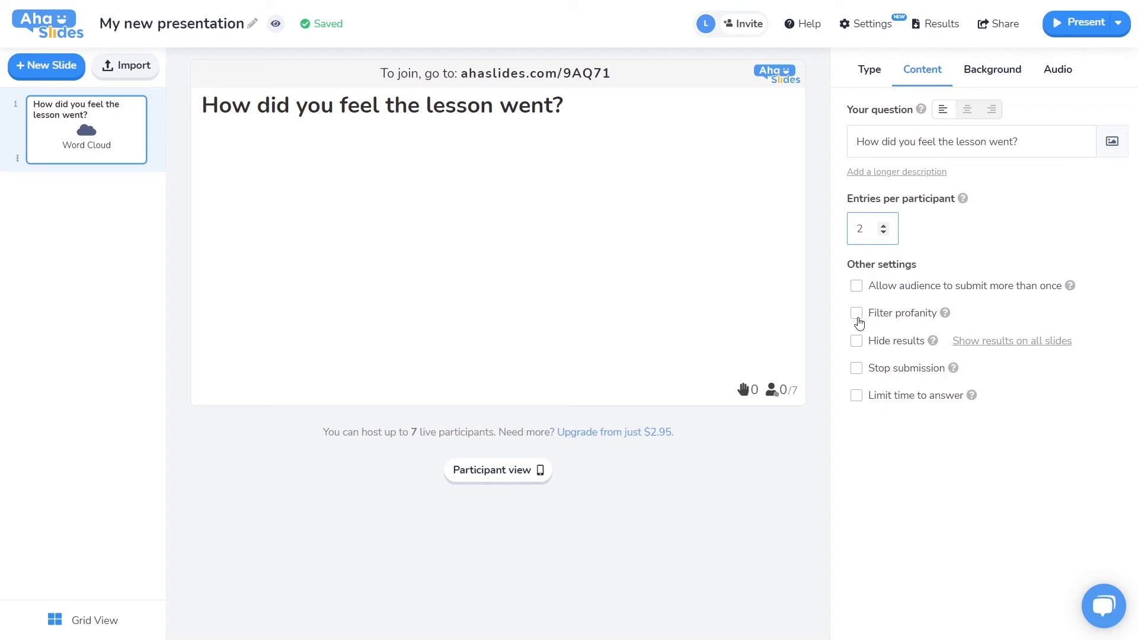
click(856, 313)
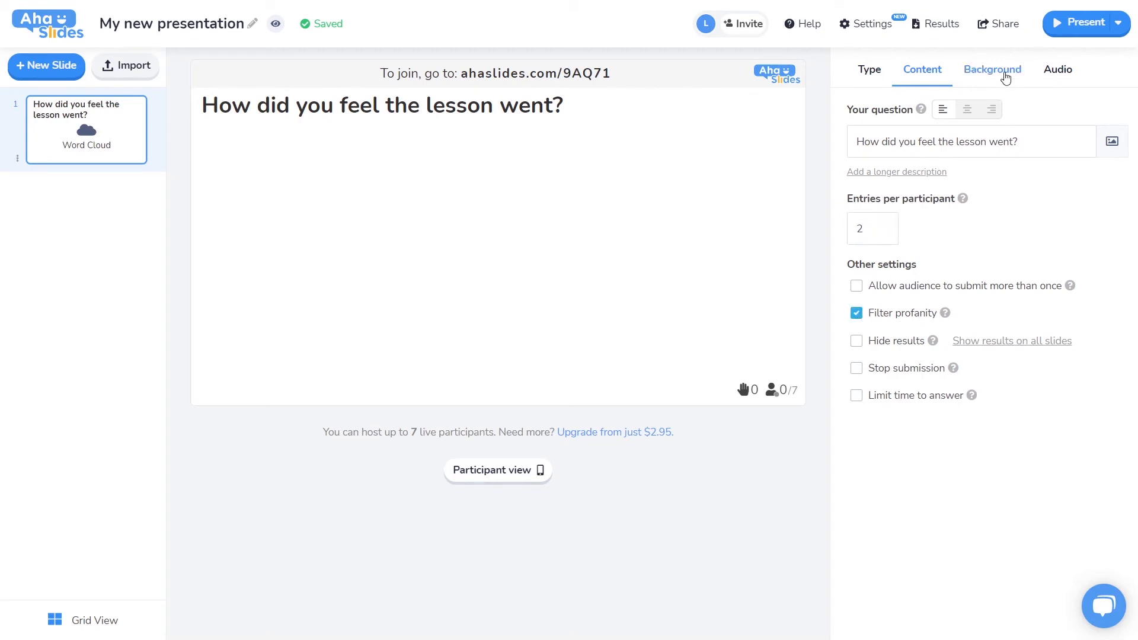
click(991, 68)
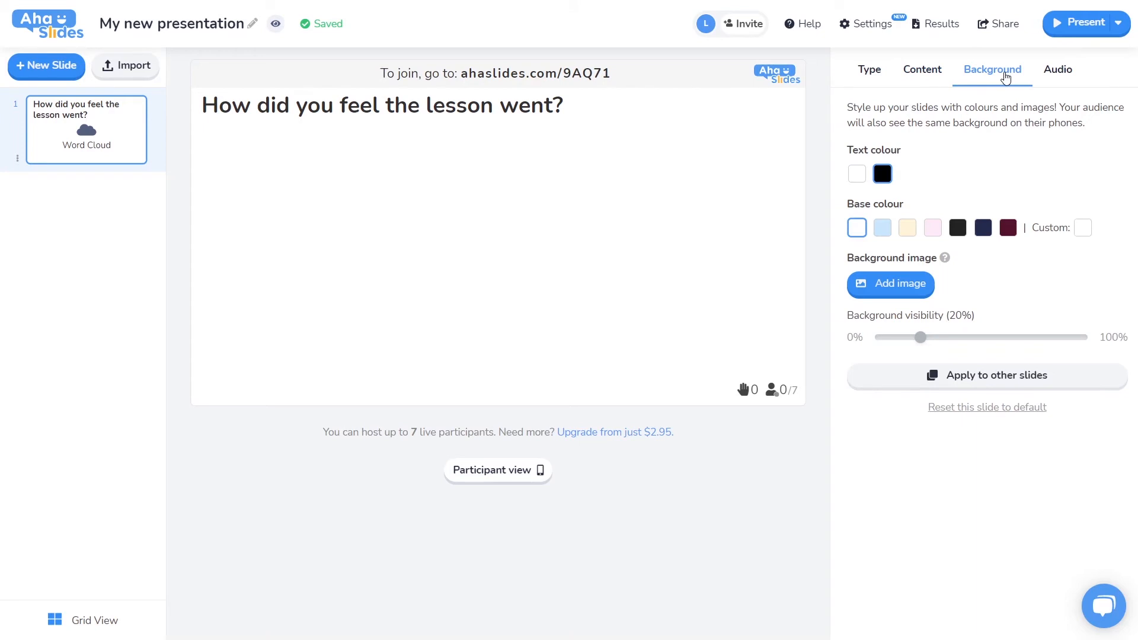
mouse_move(927, 231)
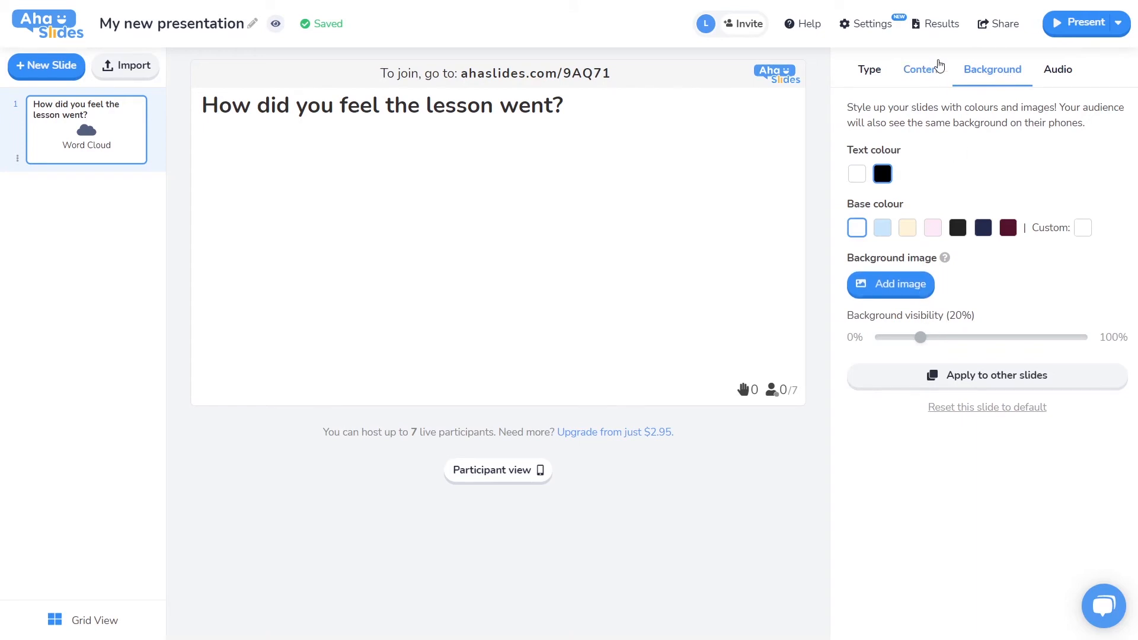
click(921, 69)
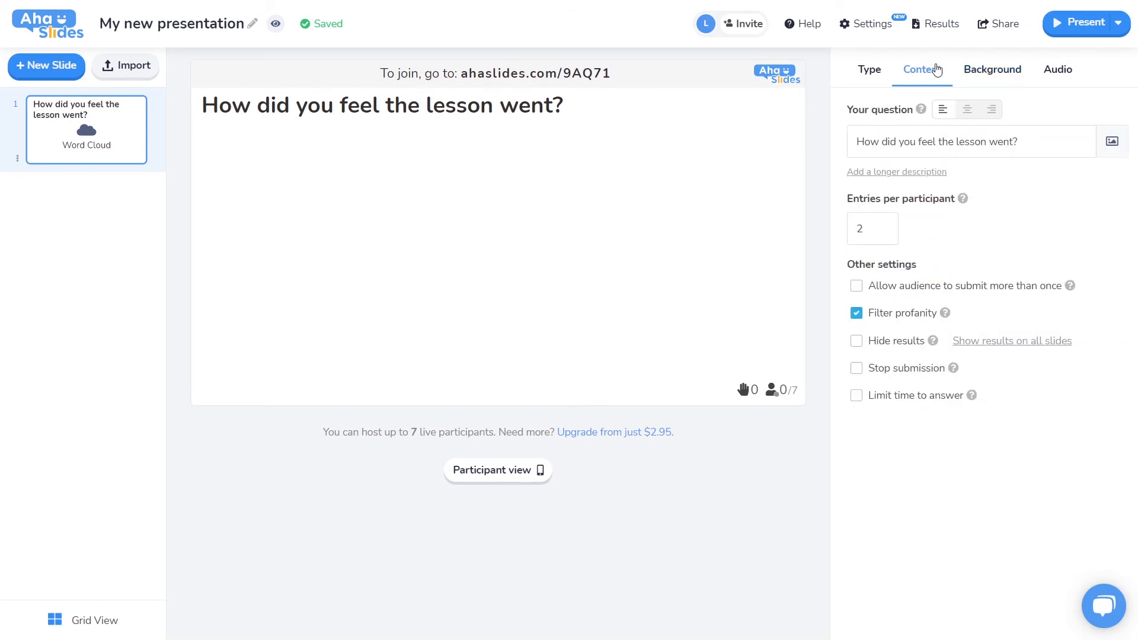
mouse_move(680, 99)
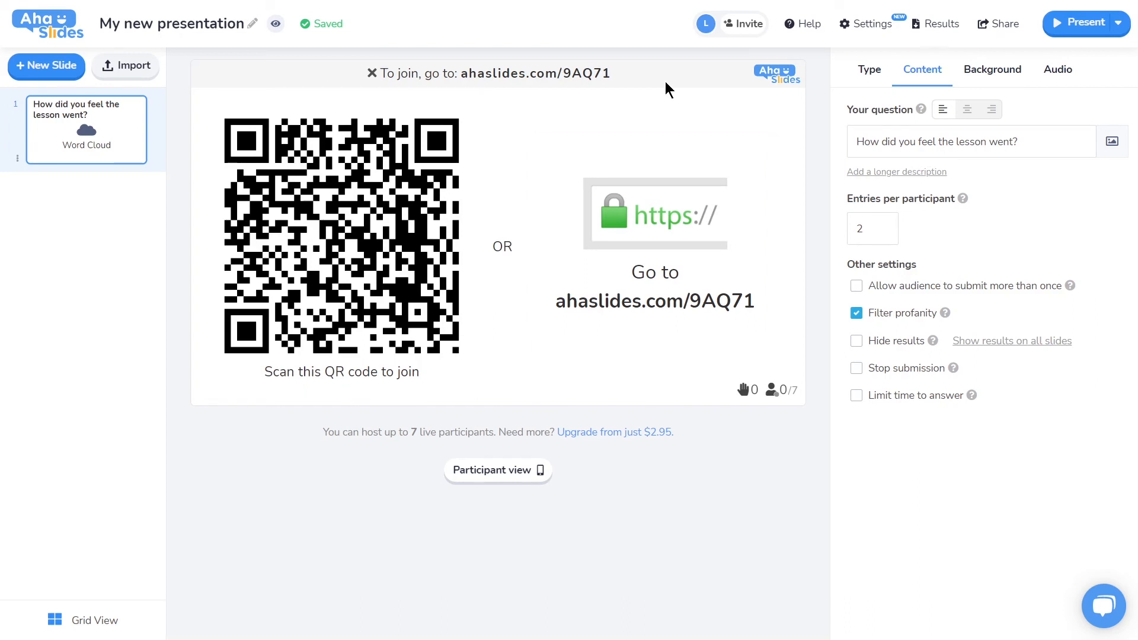
mouse_move(614, 364)
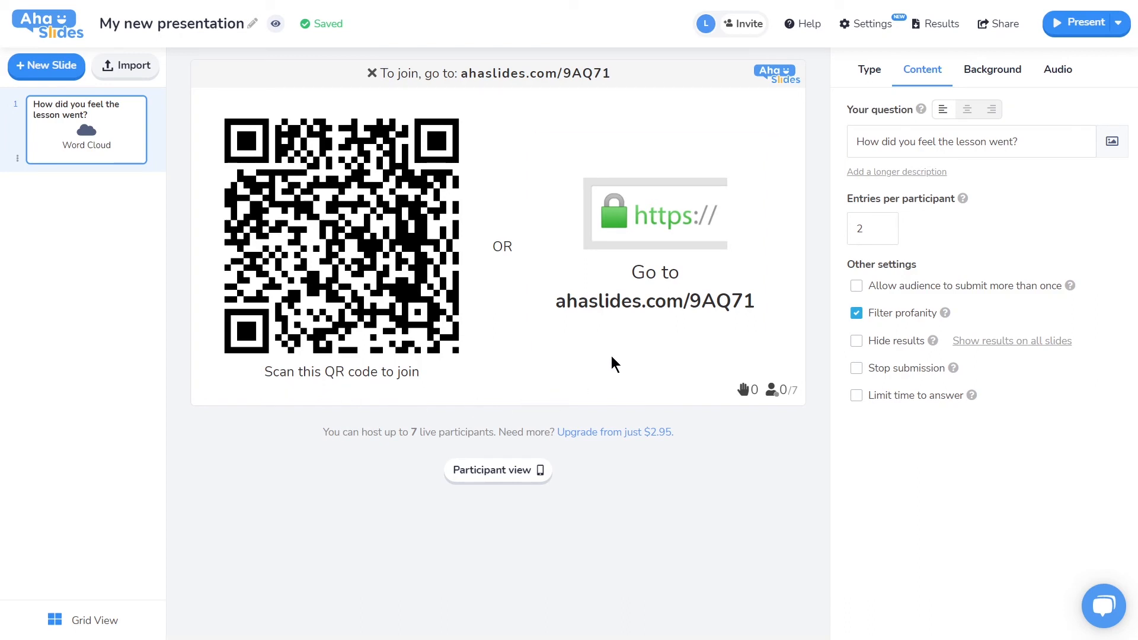
mouse_move(678, 150)
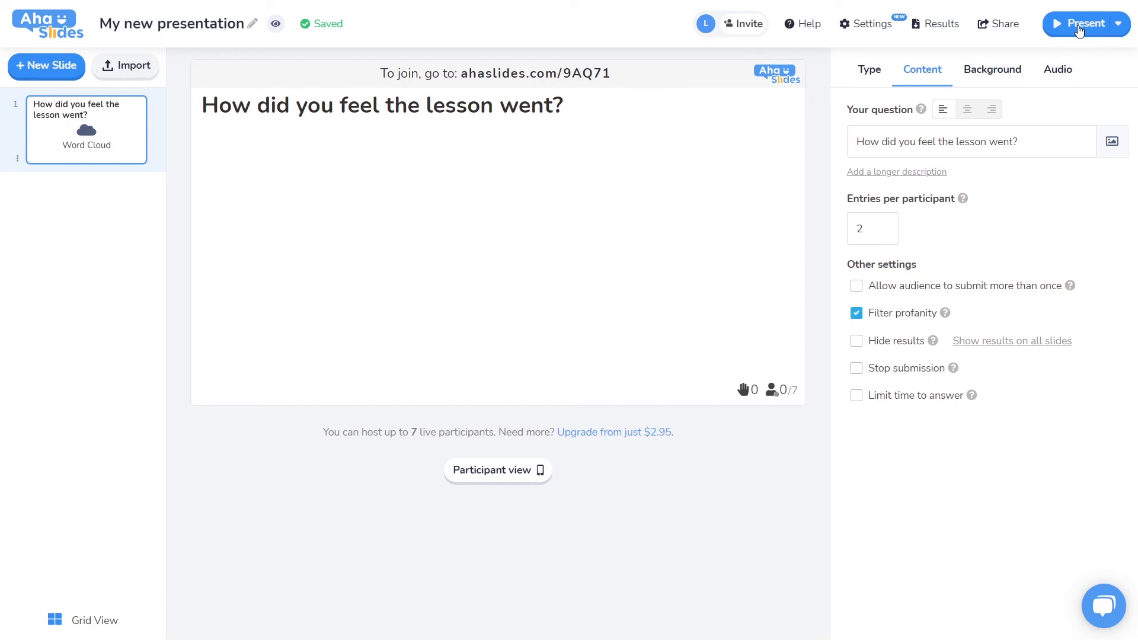
Start presenting the word cloud slide live to the audience.
click(1084, 23)
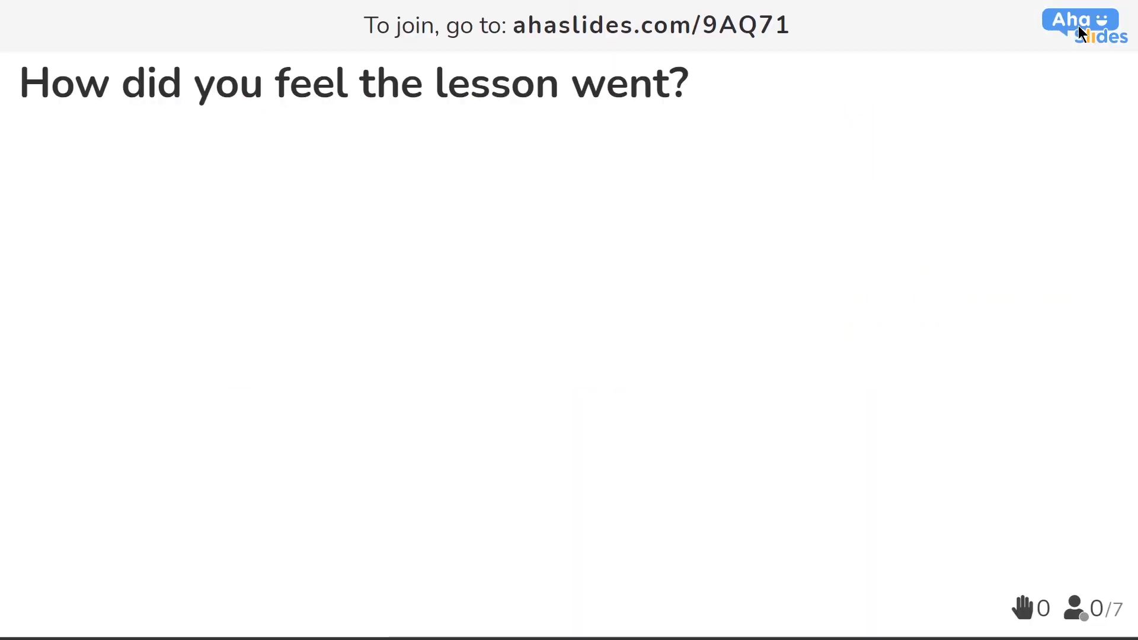